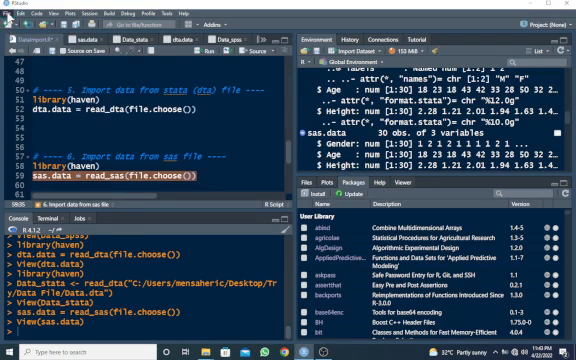
Bring up the From SAS import dialog via the File menu
click(16, 8)
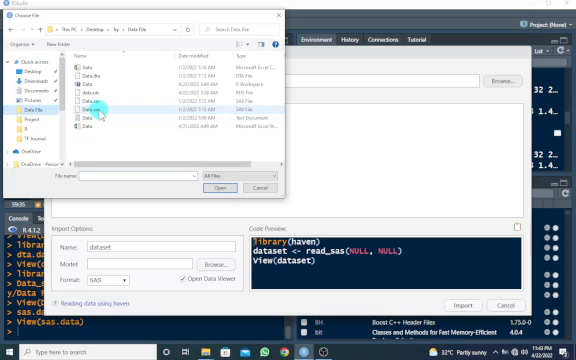
mouse_move(95, 100)
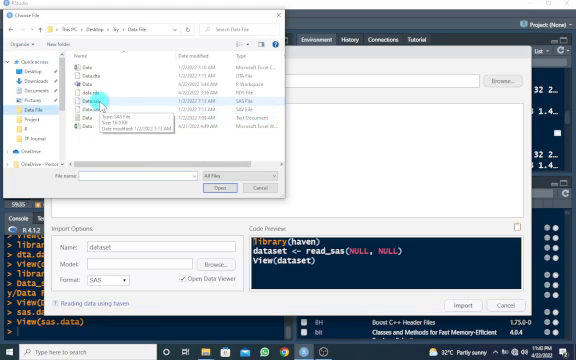